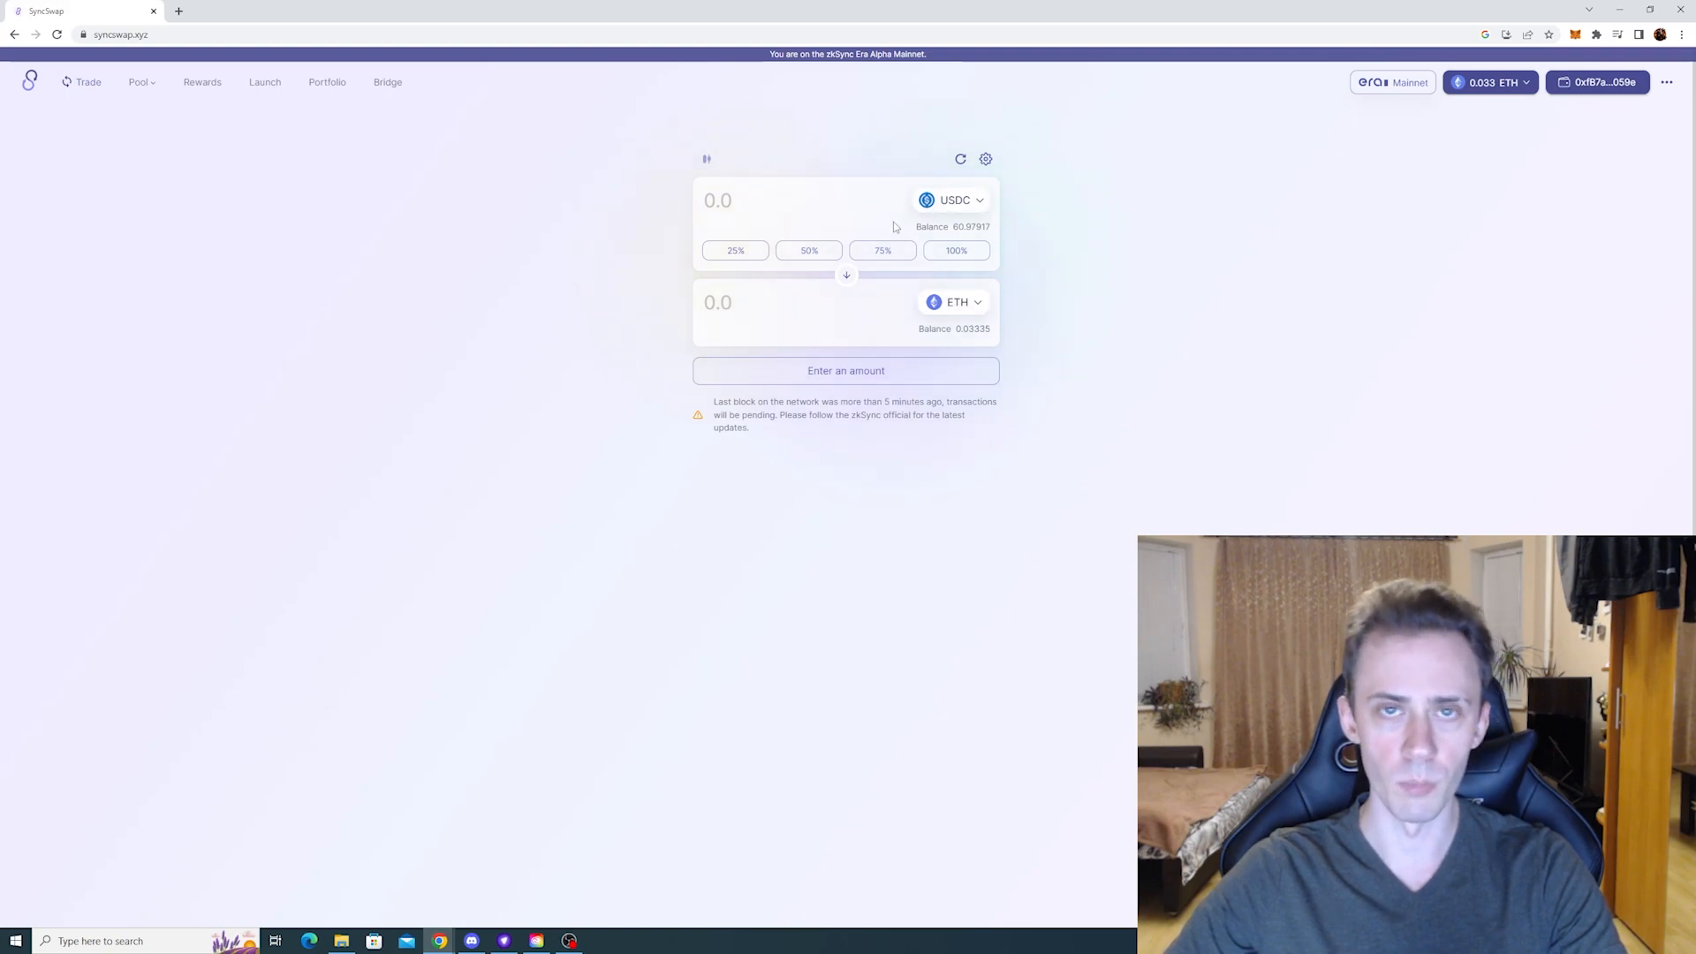
Step: Enter 5 USDC and request the swap for about 0.0027 ETH
text(5)
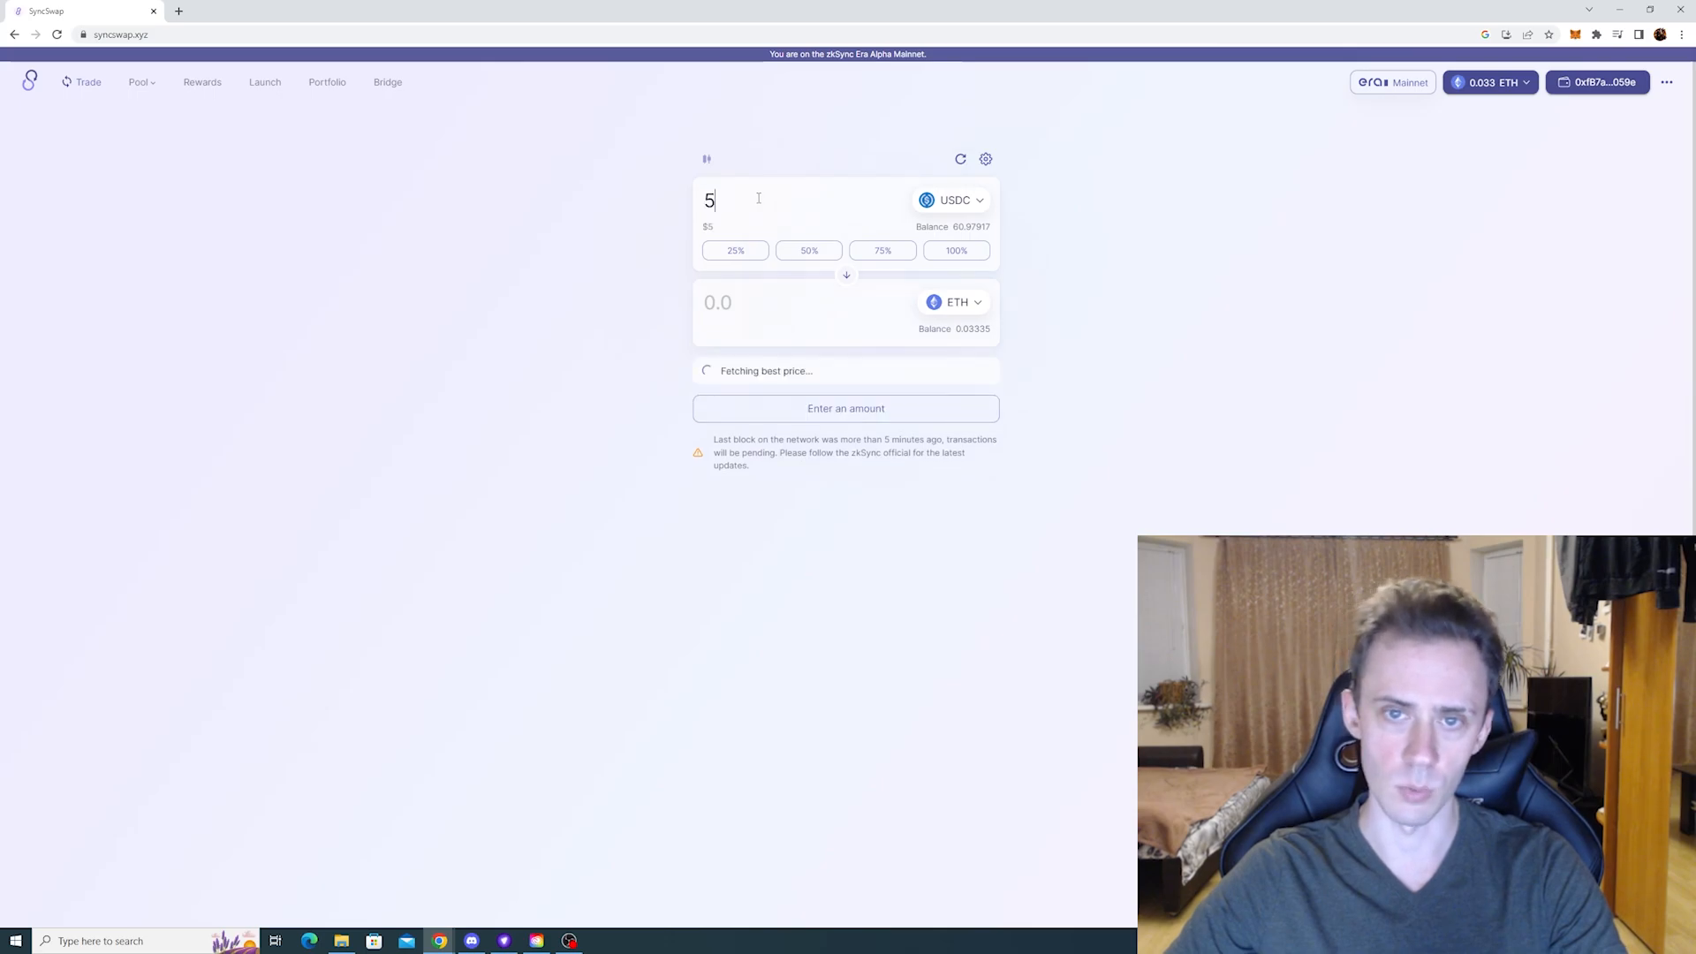
click(846, 408)
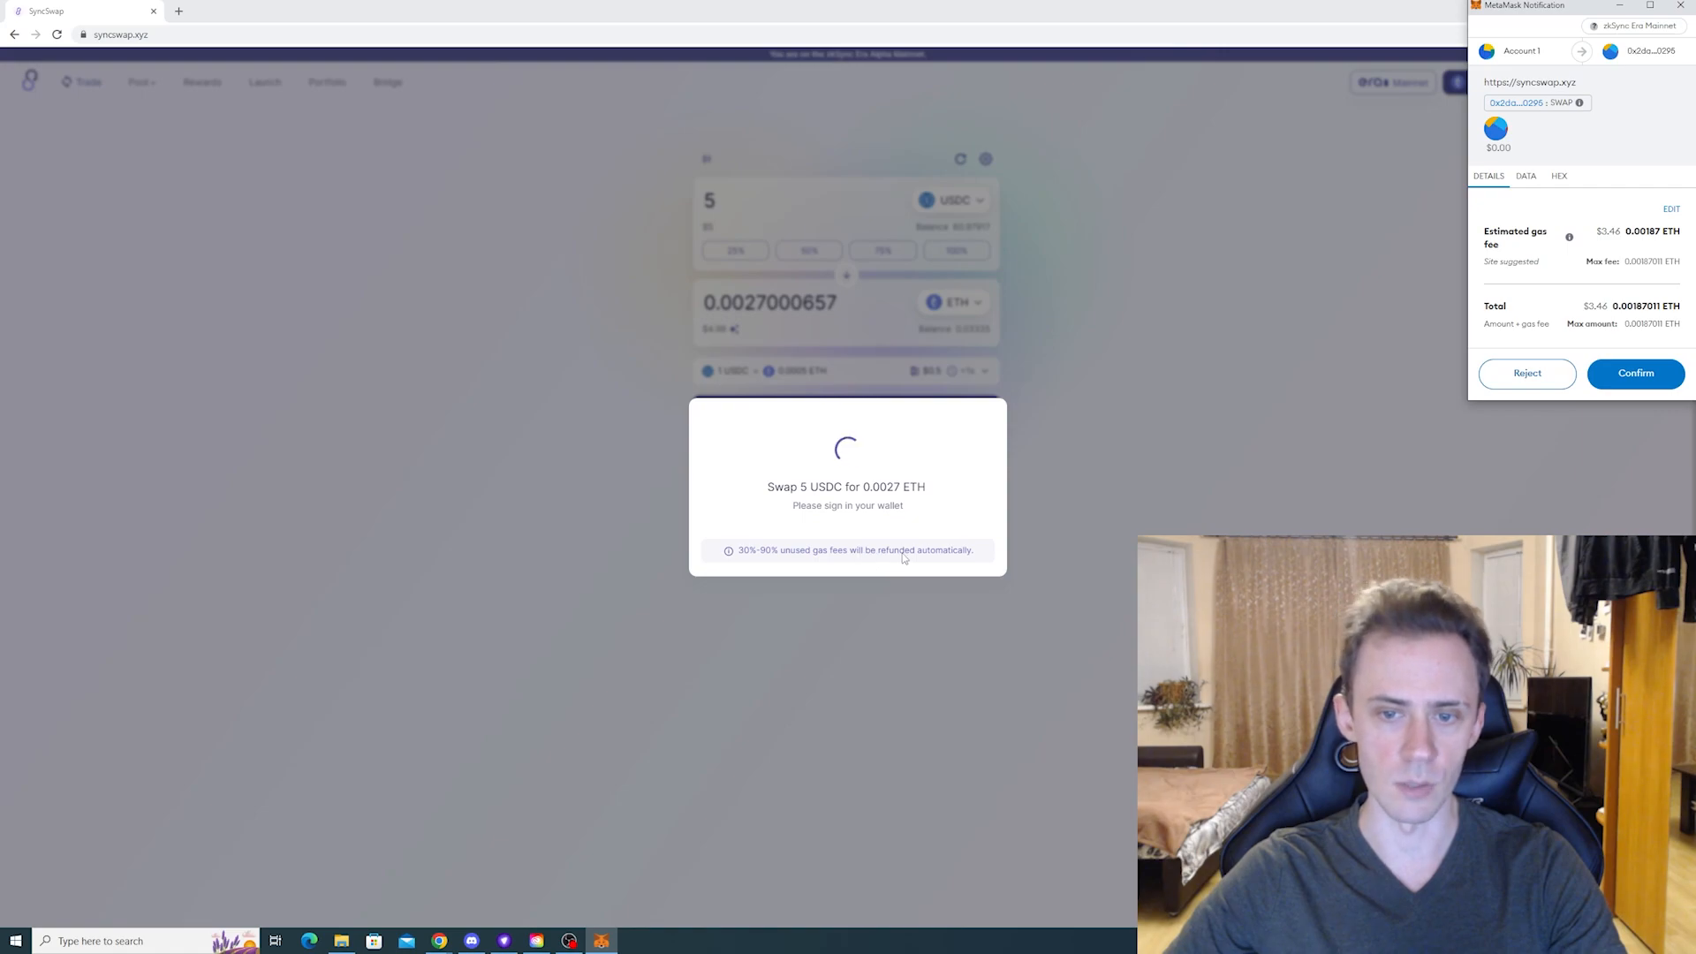
Step: Confirm the first 5 USDC swap in MetaMask
click(1634, 373)
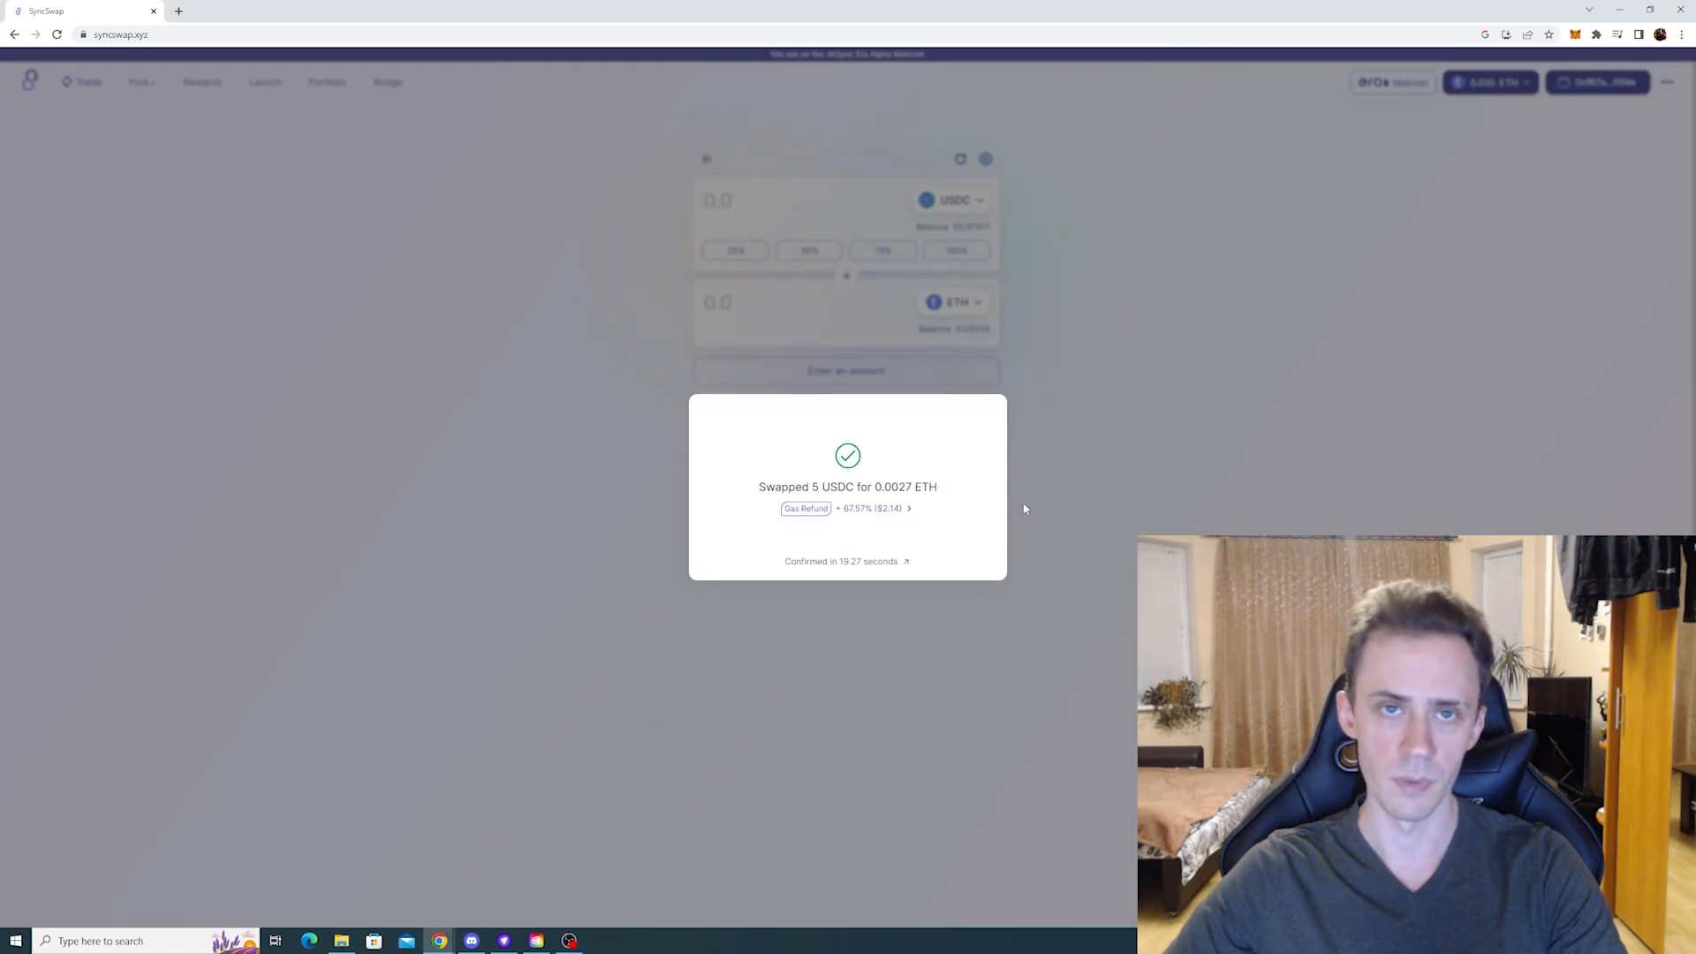
mouse_move(903, 551)
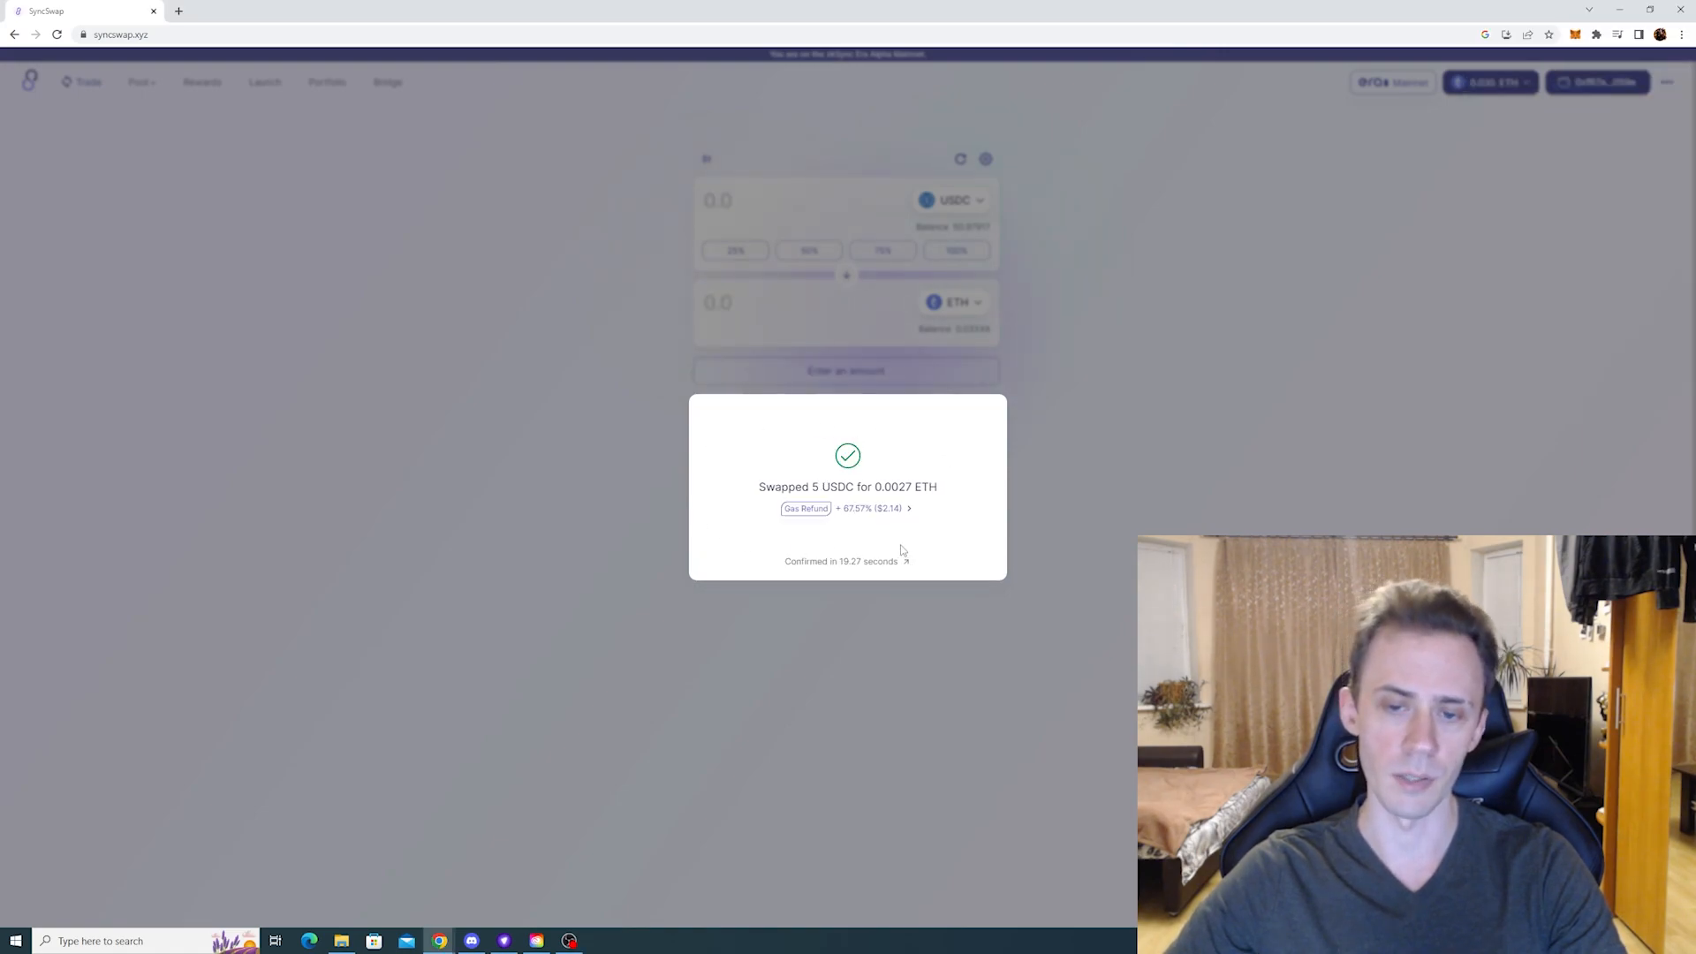
mouse_move(1138, 346)
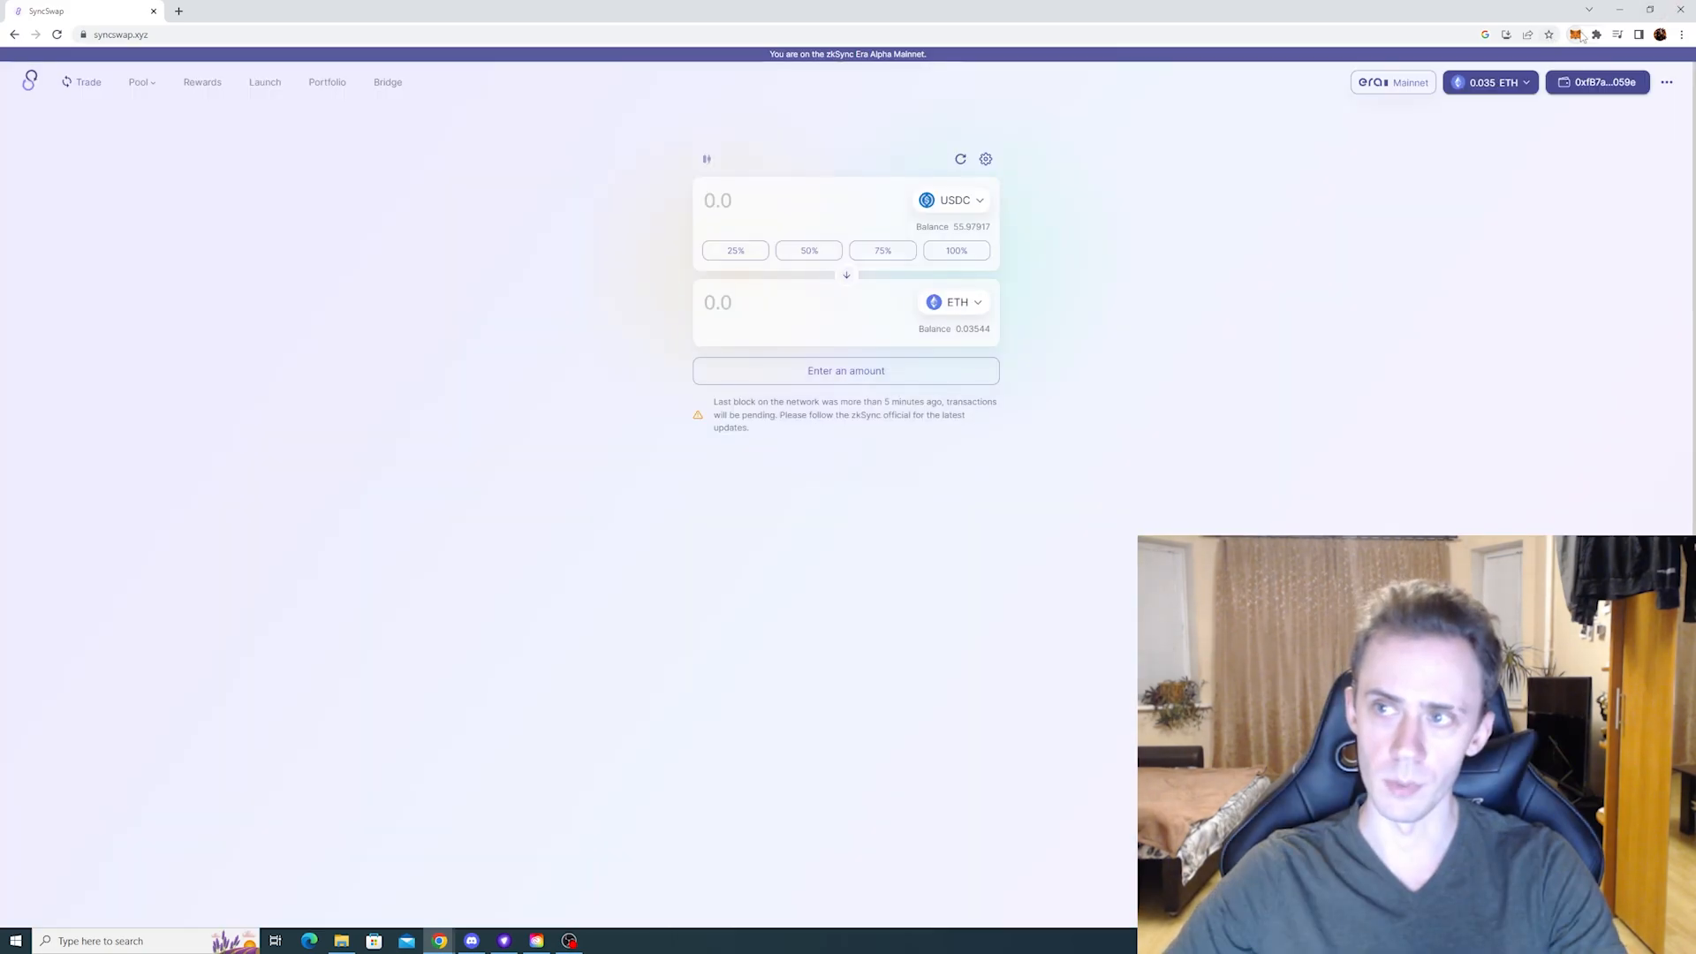
click(1576, 34)
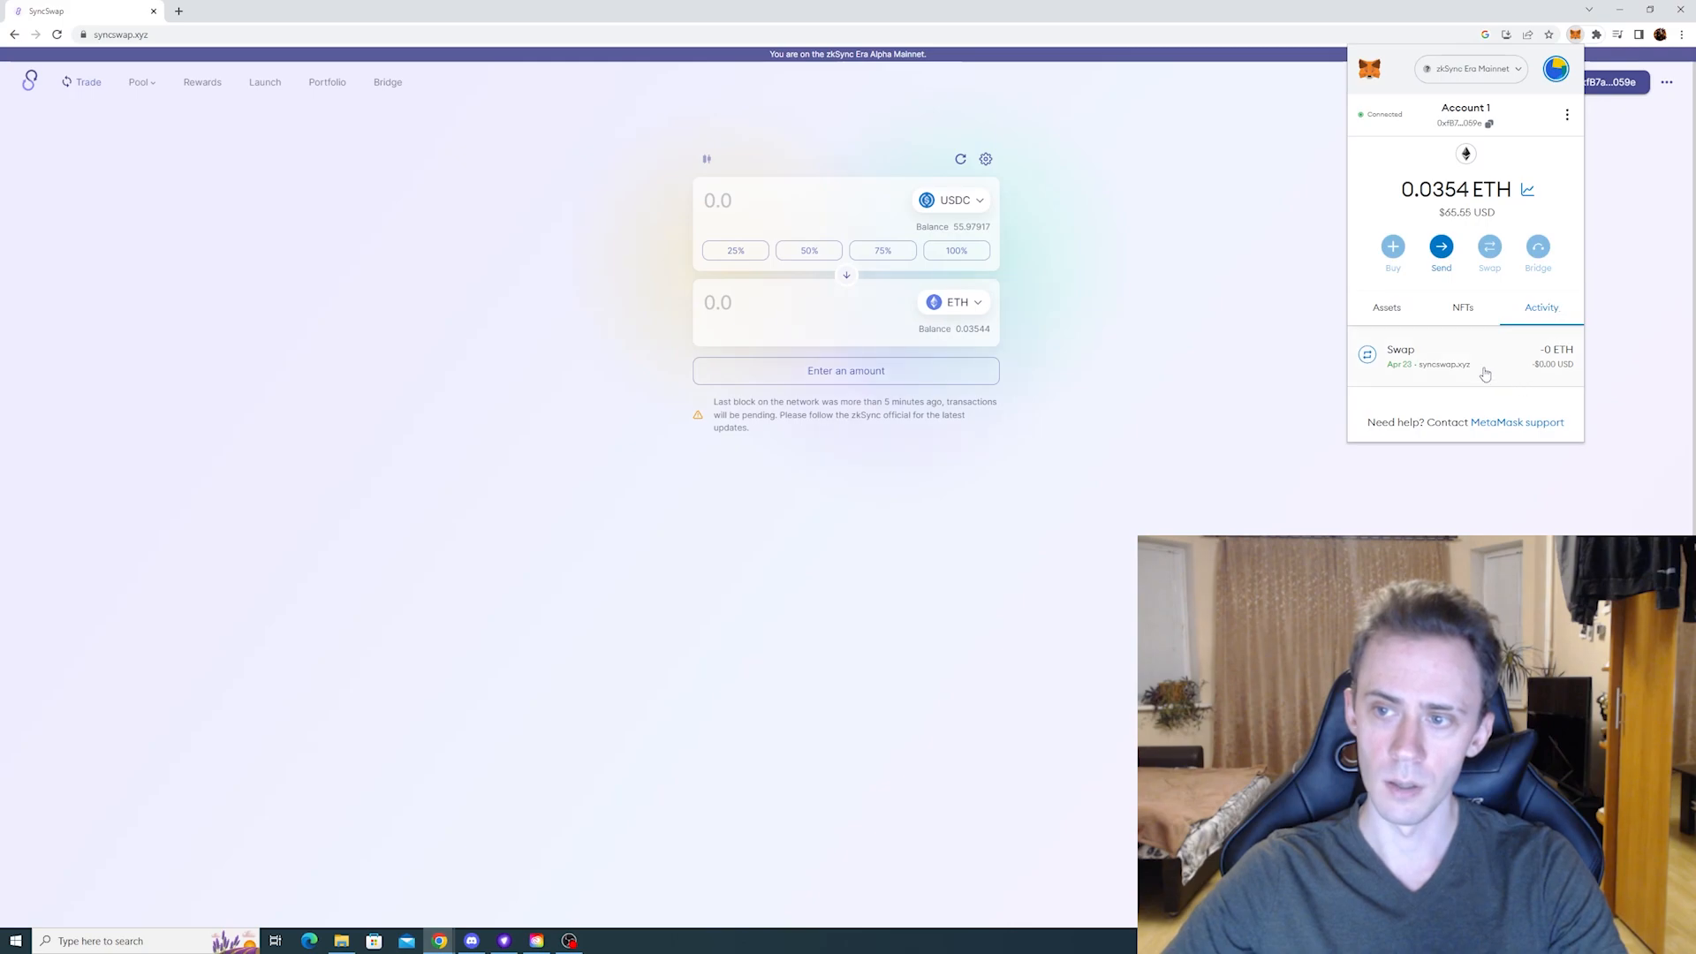
click(1428, 355)
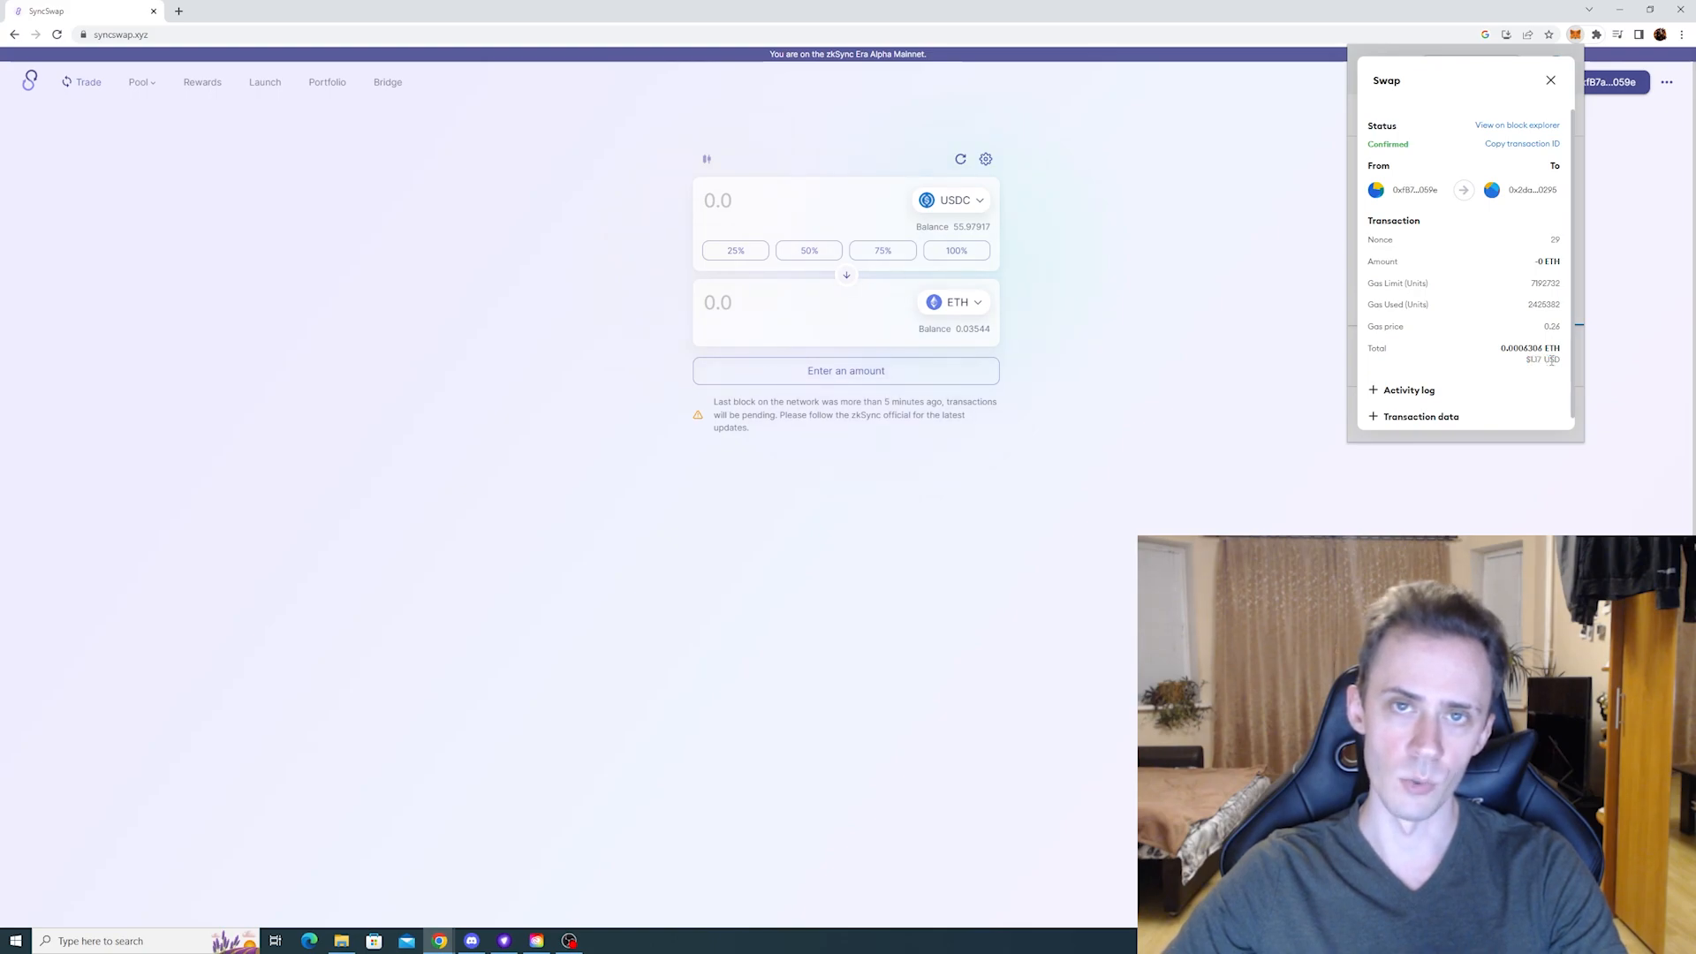
click(1549, 79)
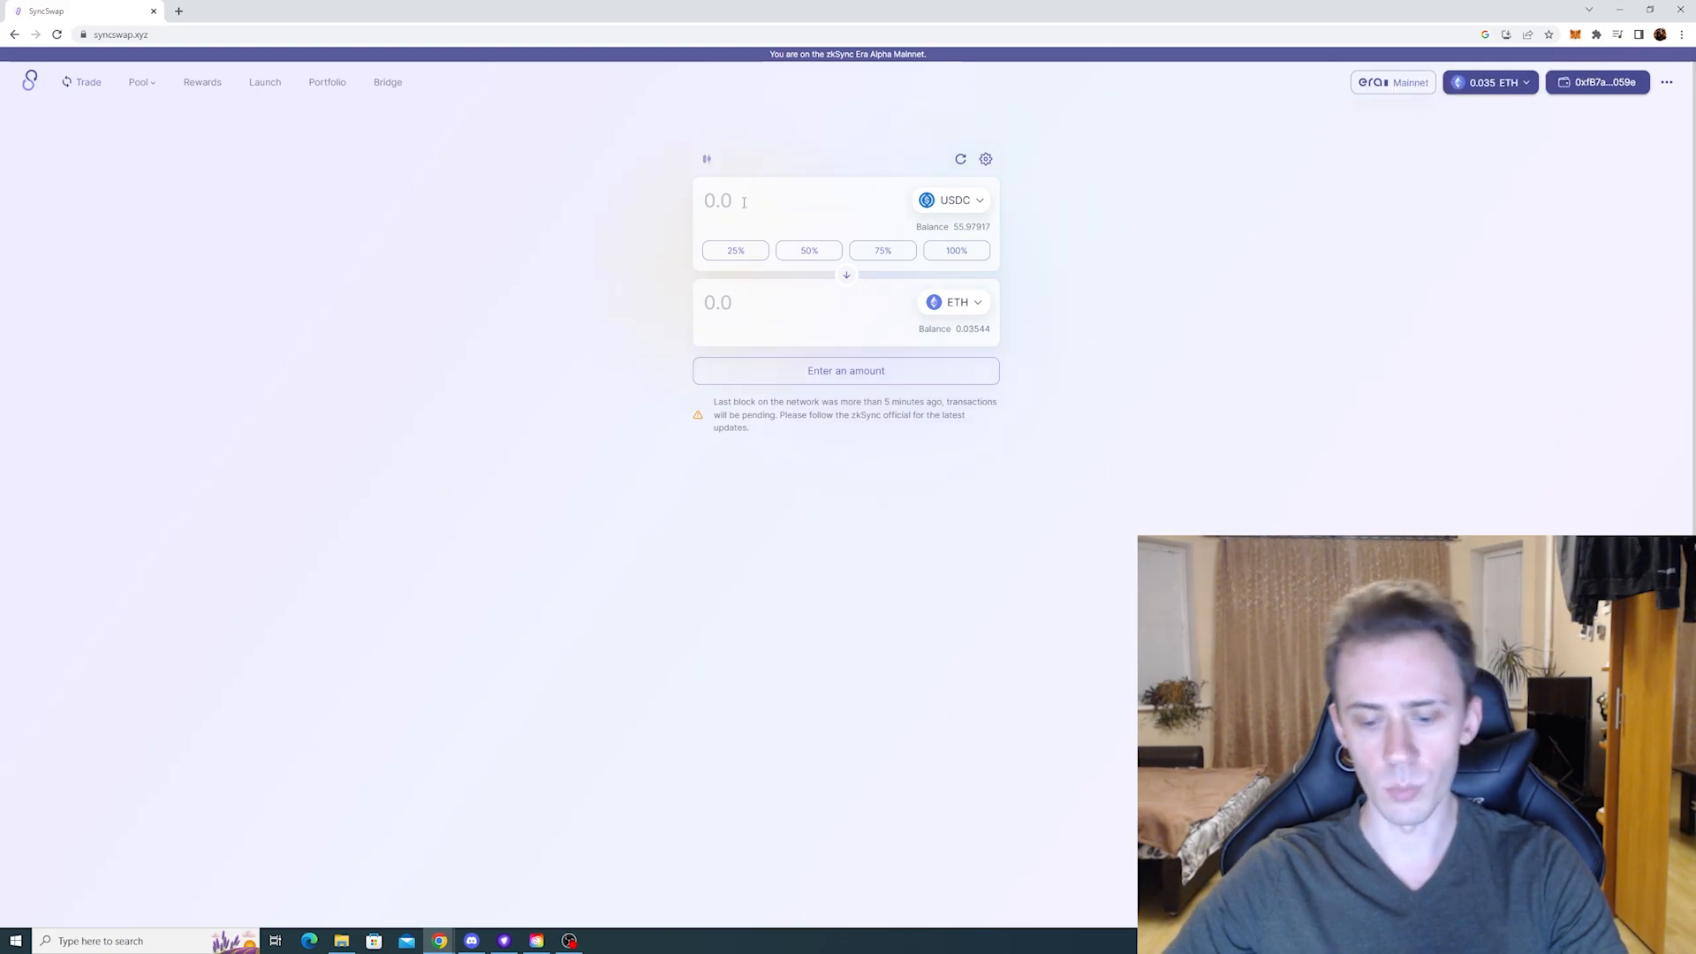
Step: Enter 5 USDC again and request a second swap for about 0.00269 ETH
text(5)
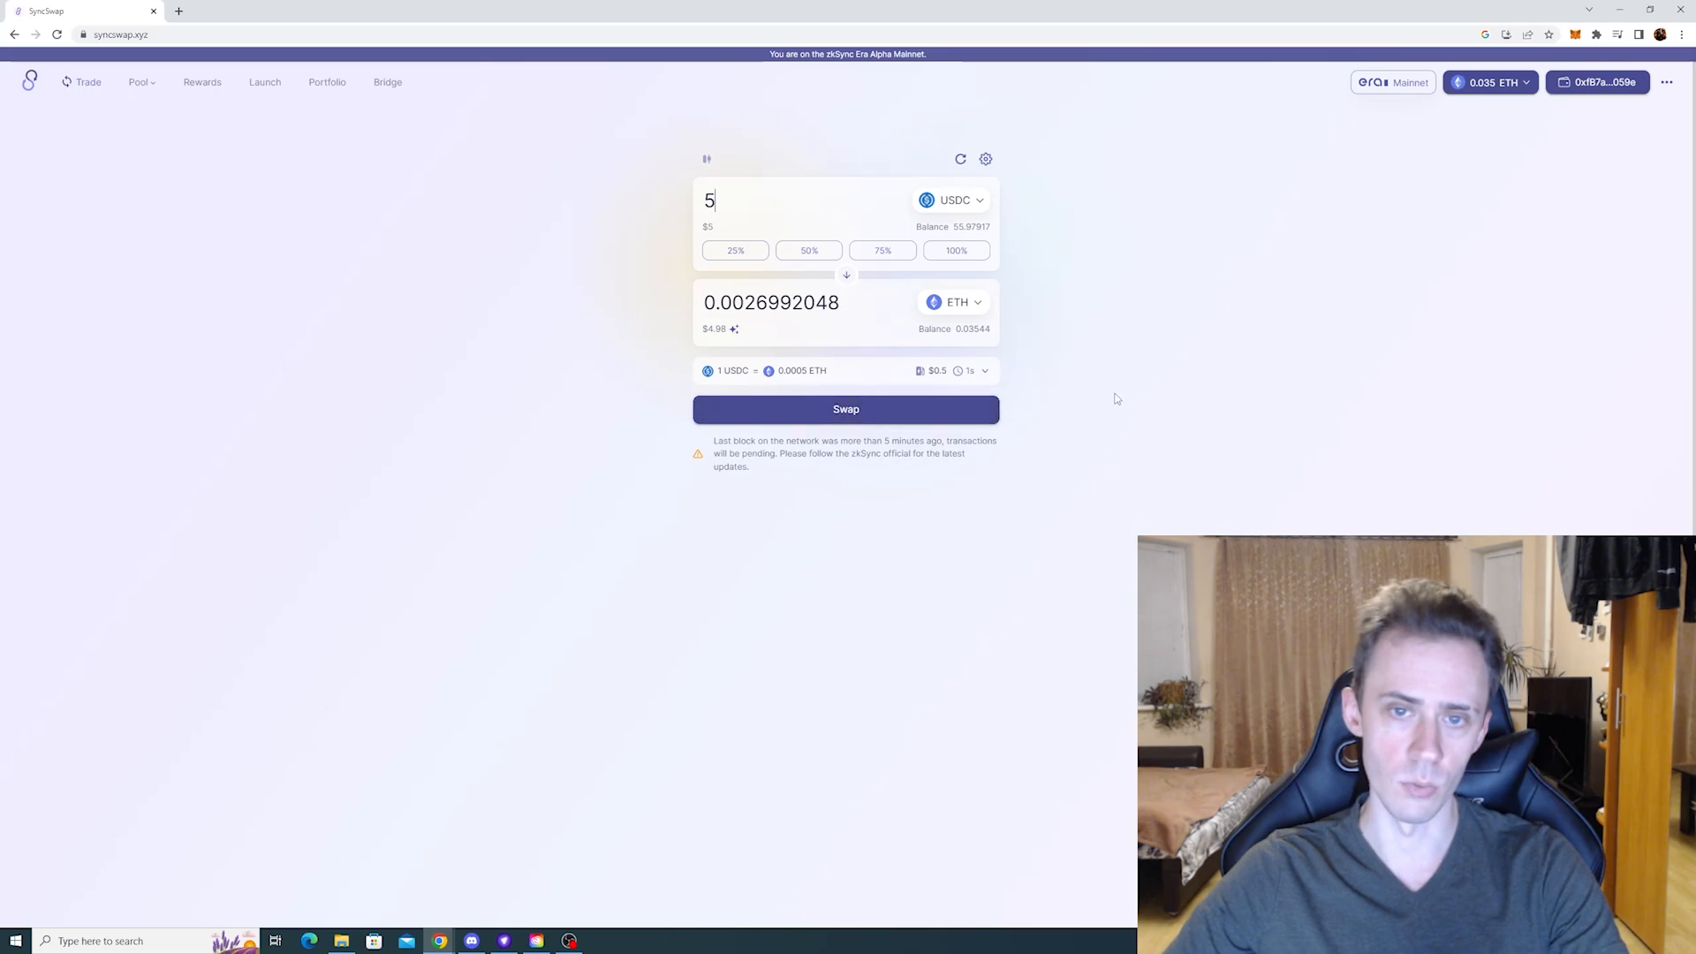
click(846, 409)
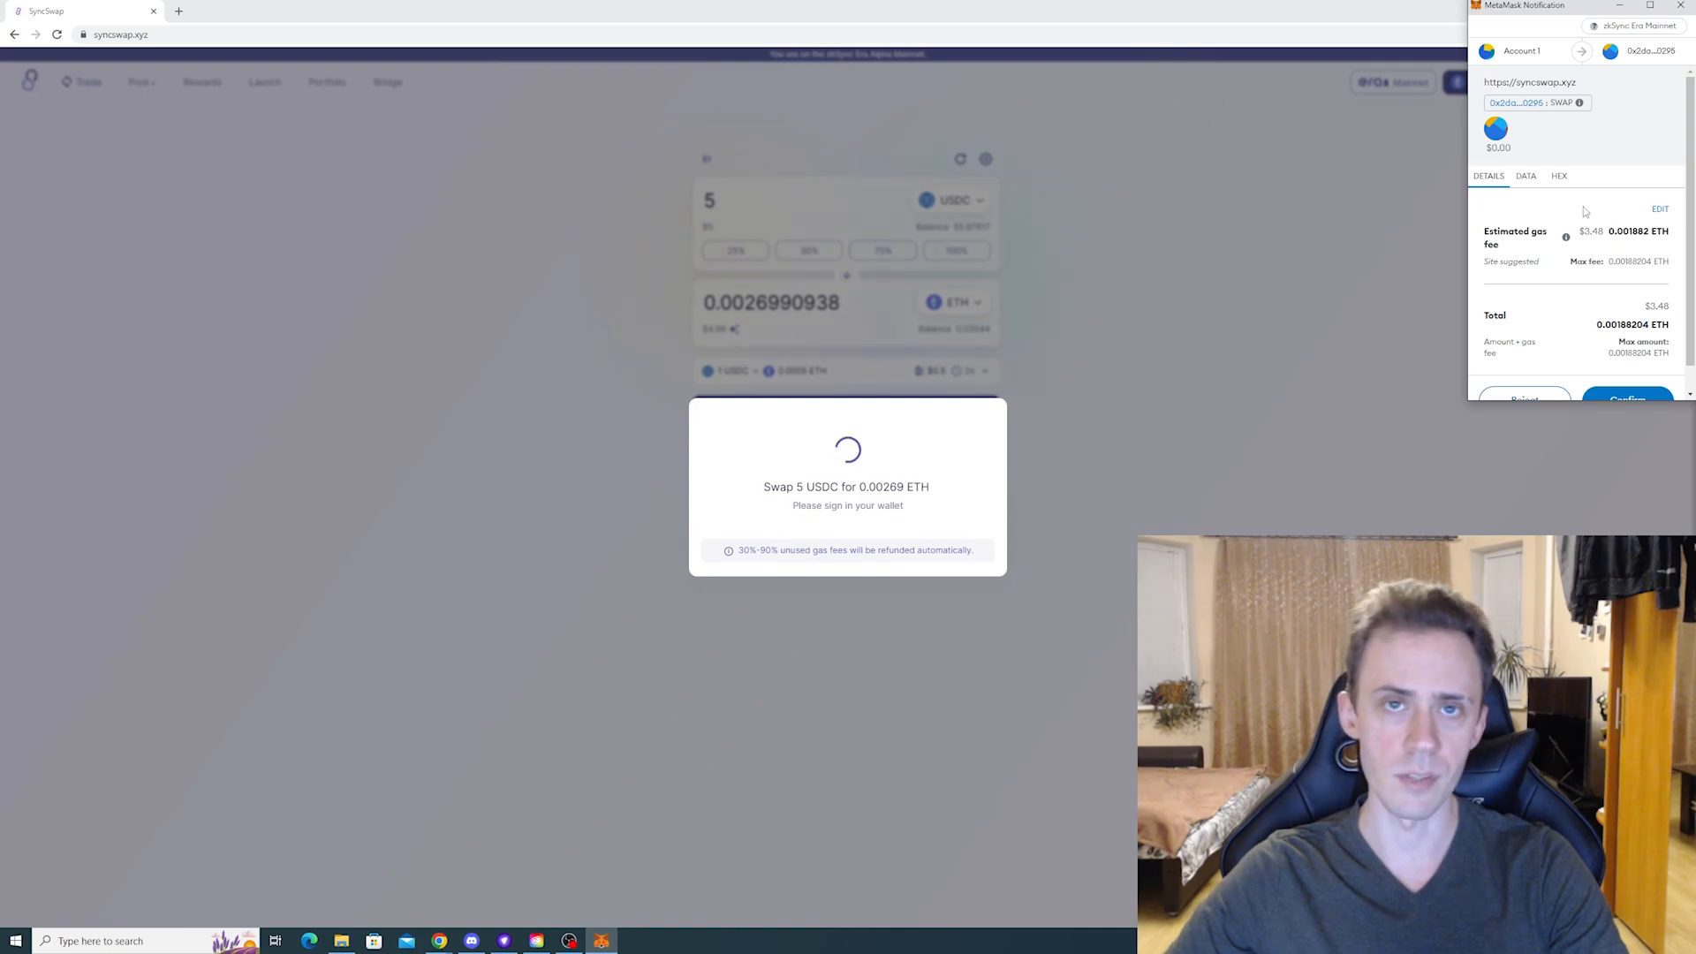
Step: Override MetaMask's gas limit to 1638617, cutting the fee to 0.00042604 ETH, and confirm the swap
click(1661, 209)
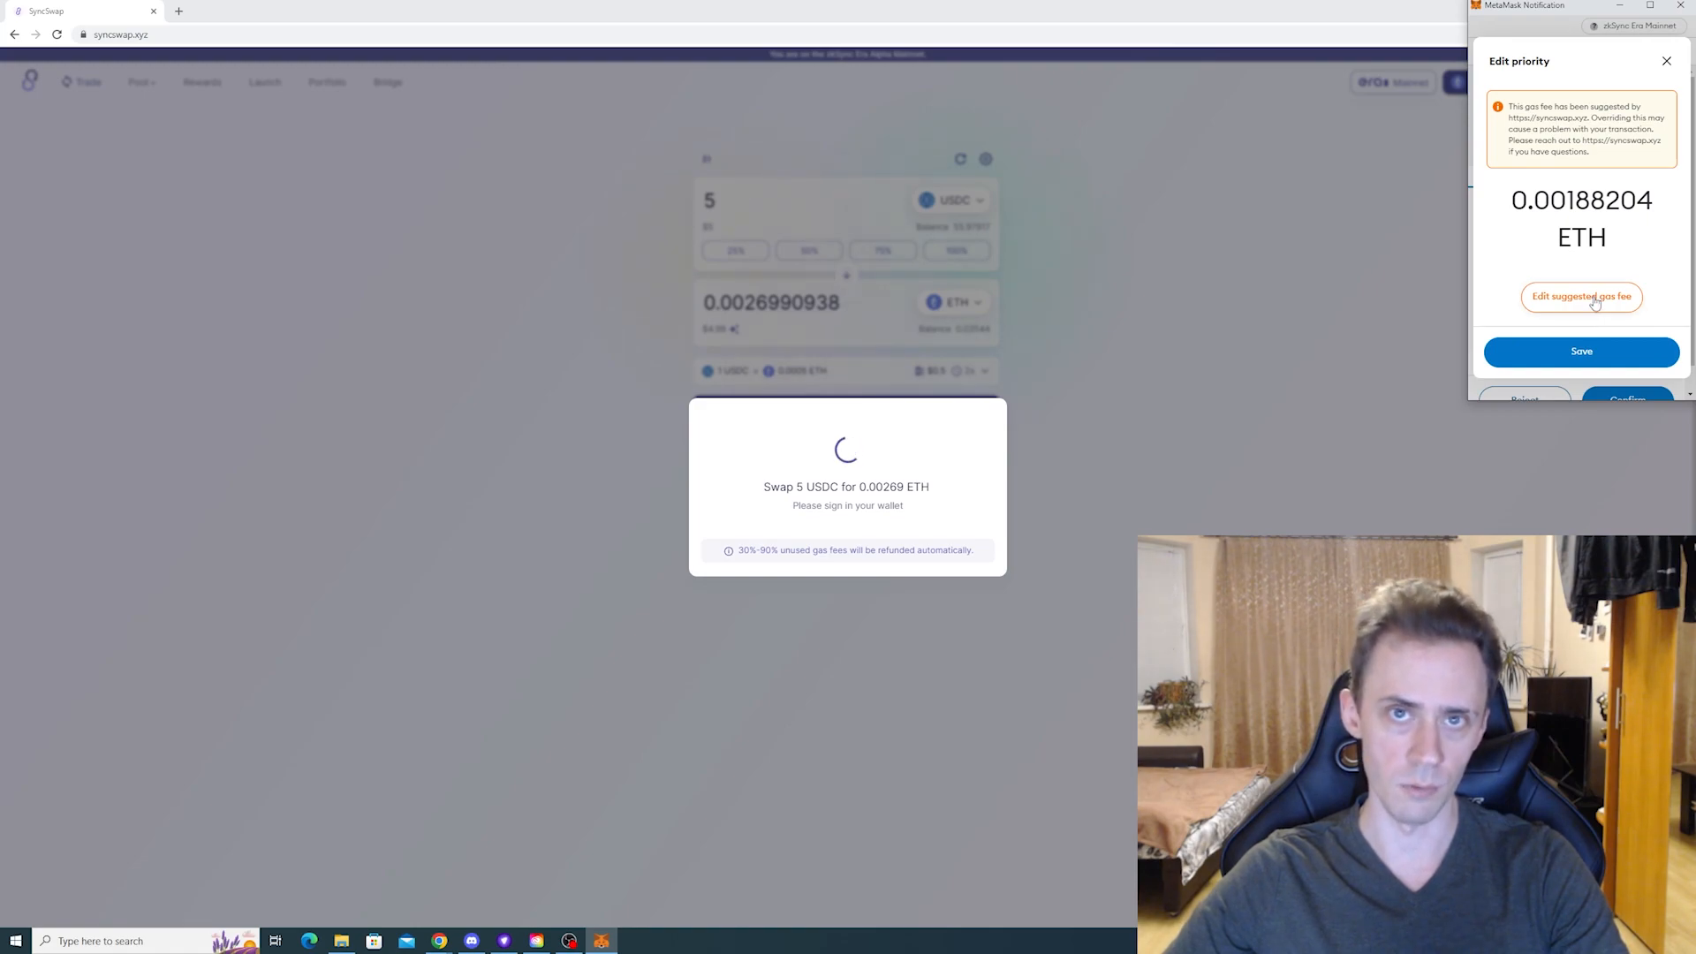
click(1580, 297)
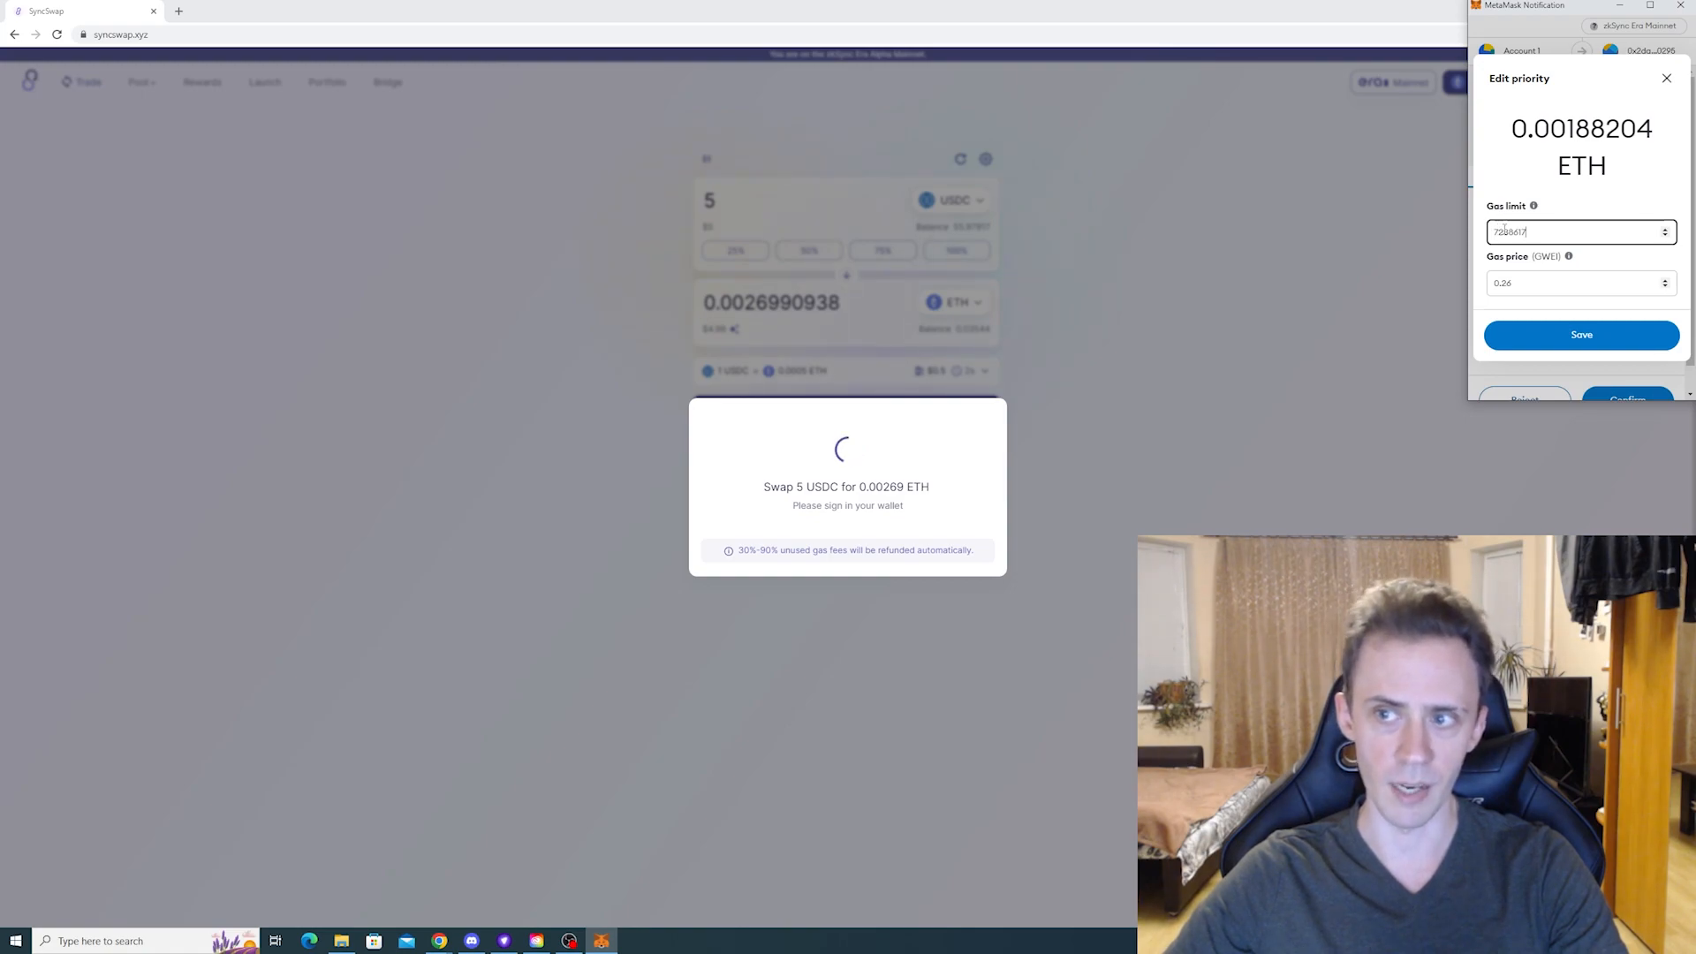
text(1638617)
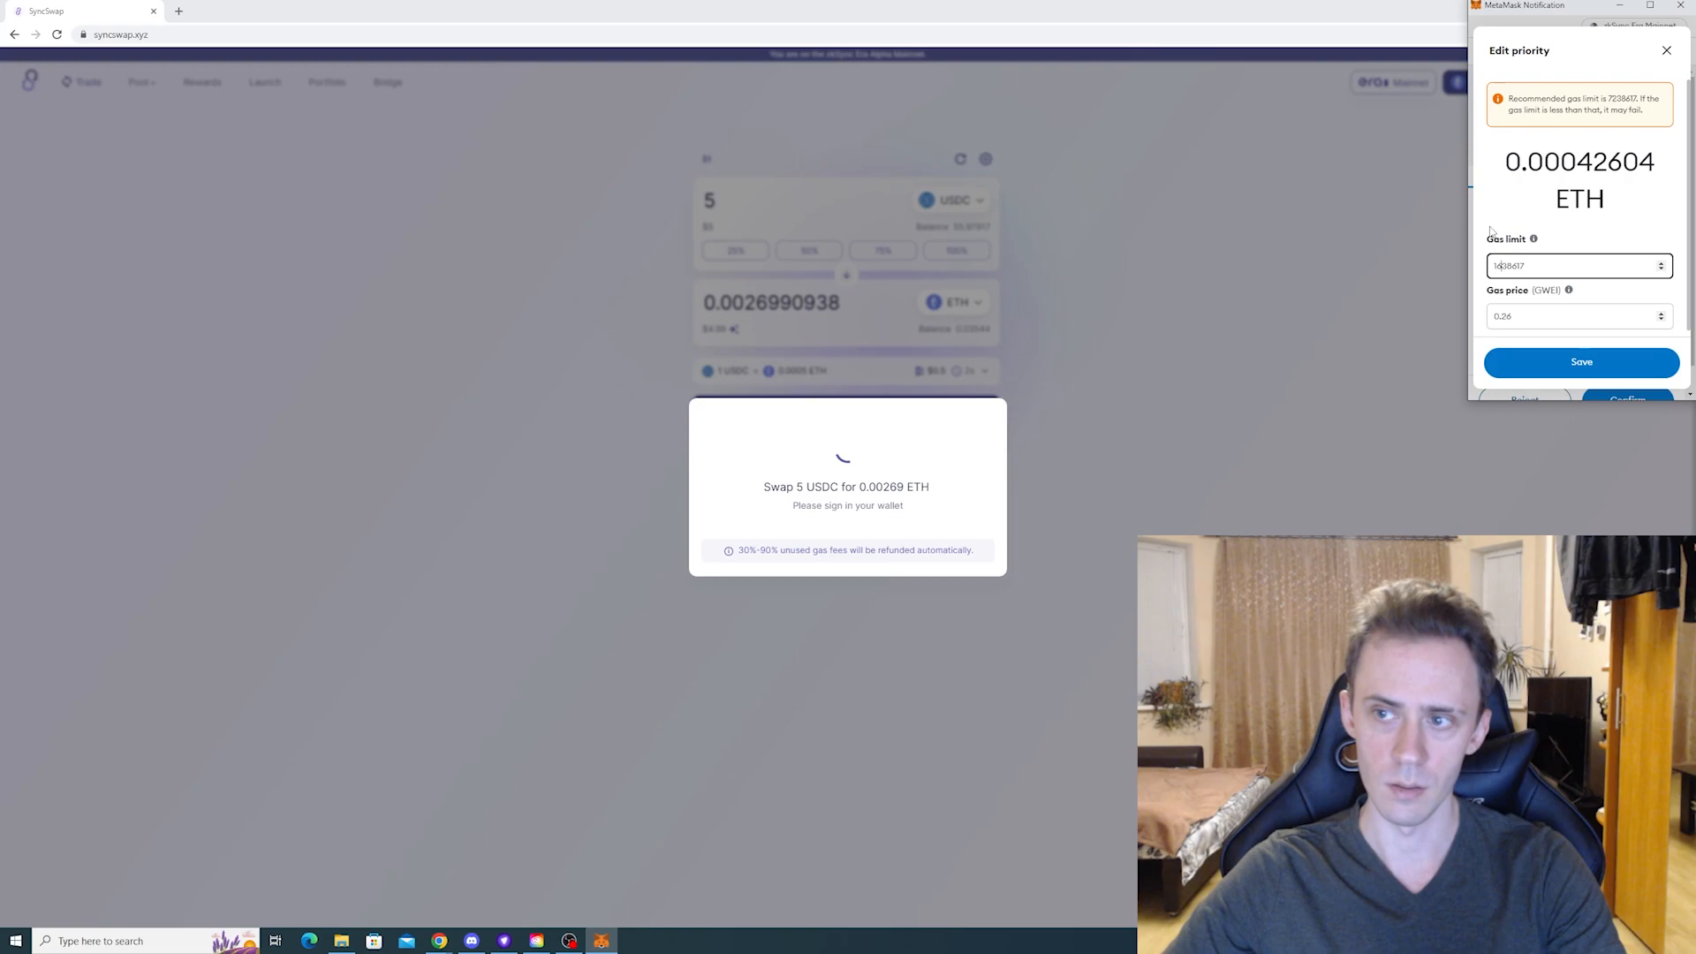
click(1580, 360)
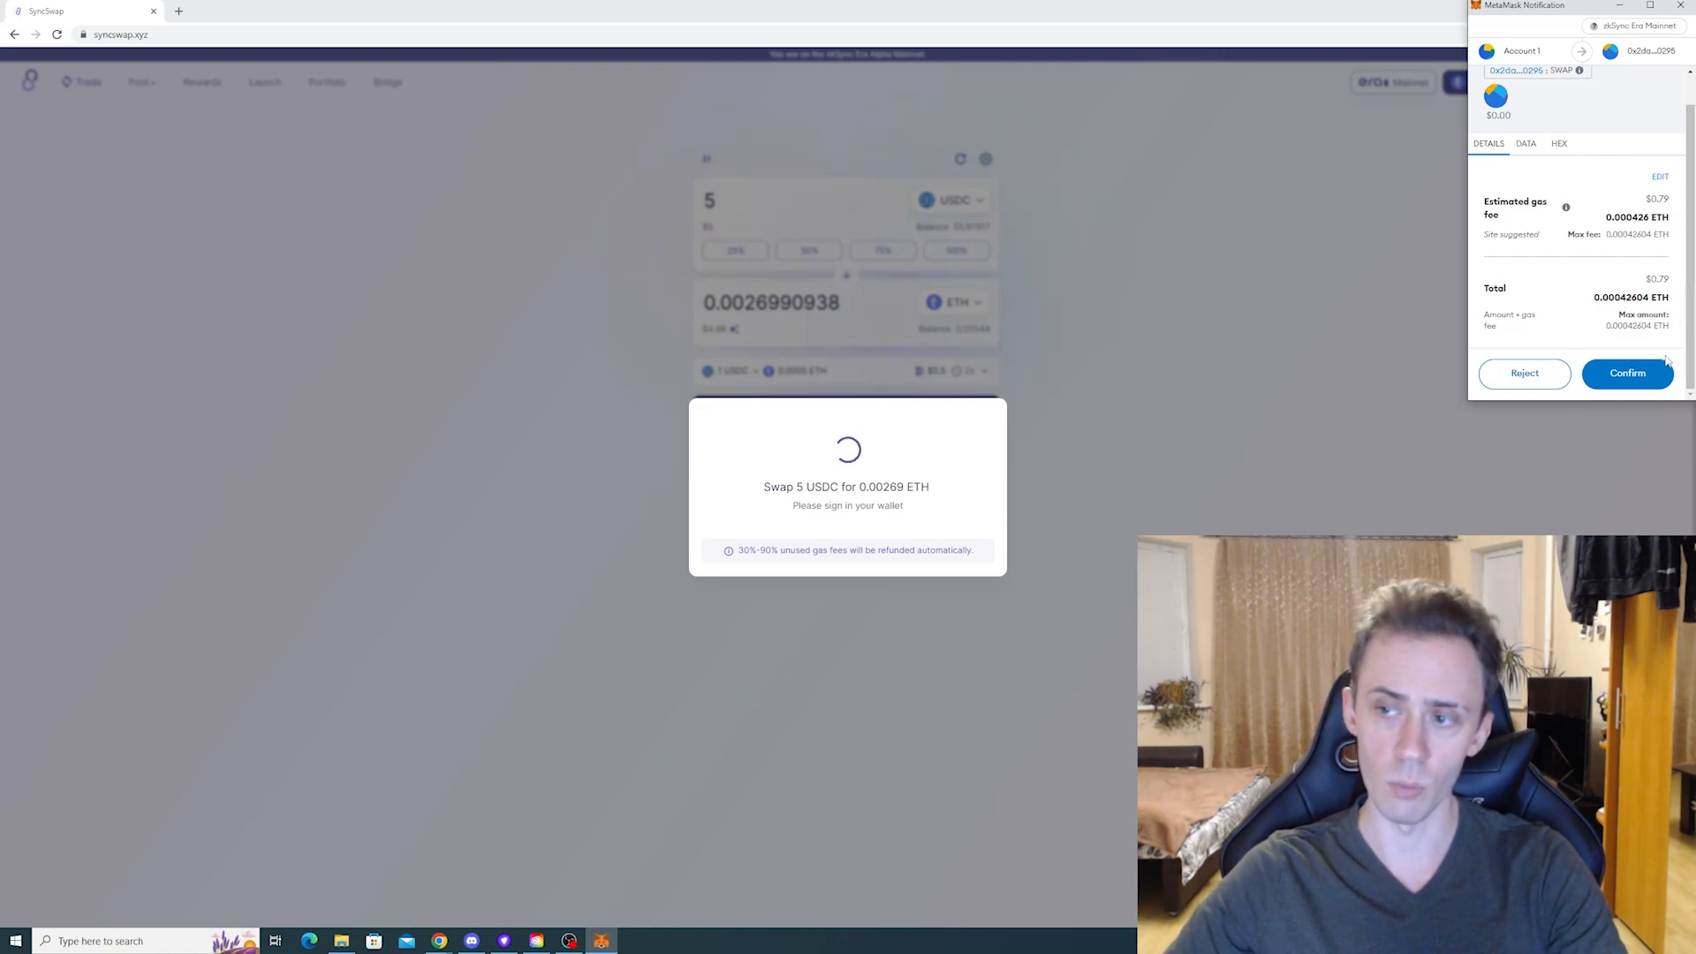
click(1627, 373)
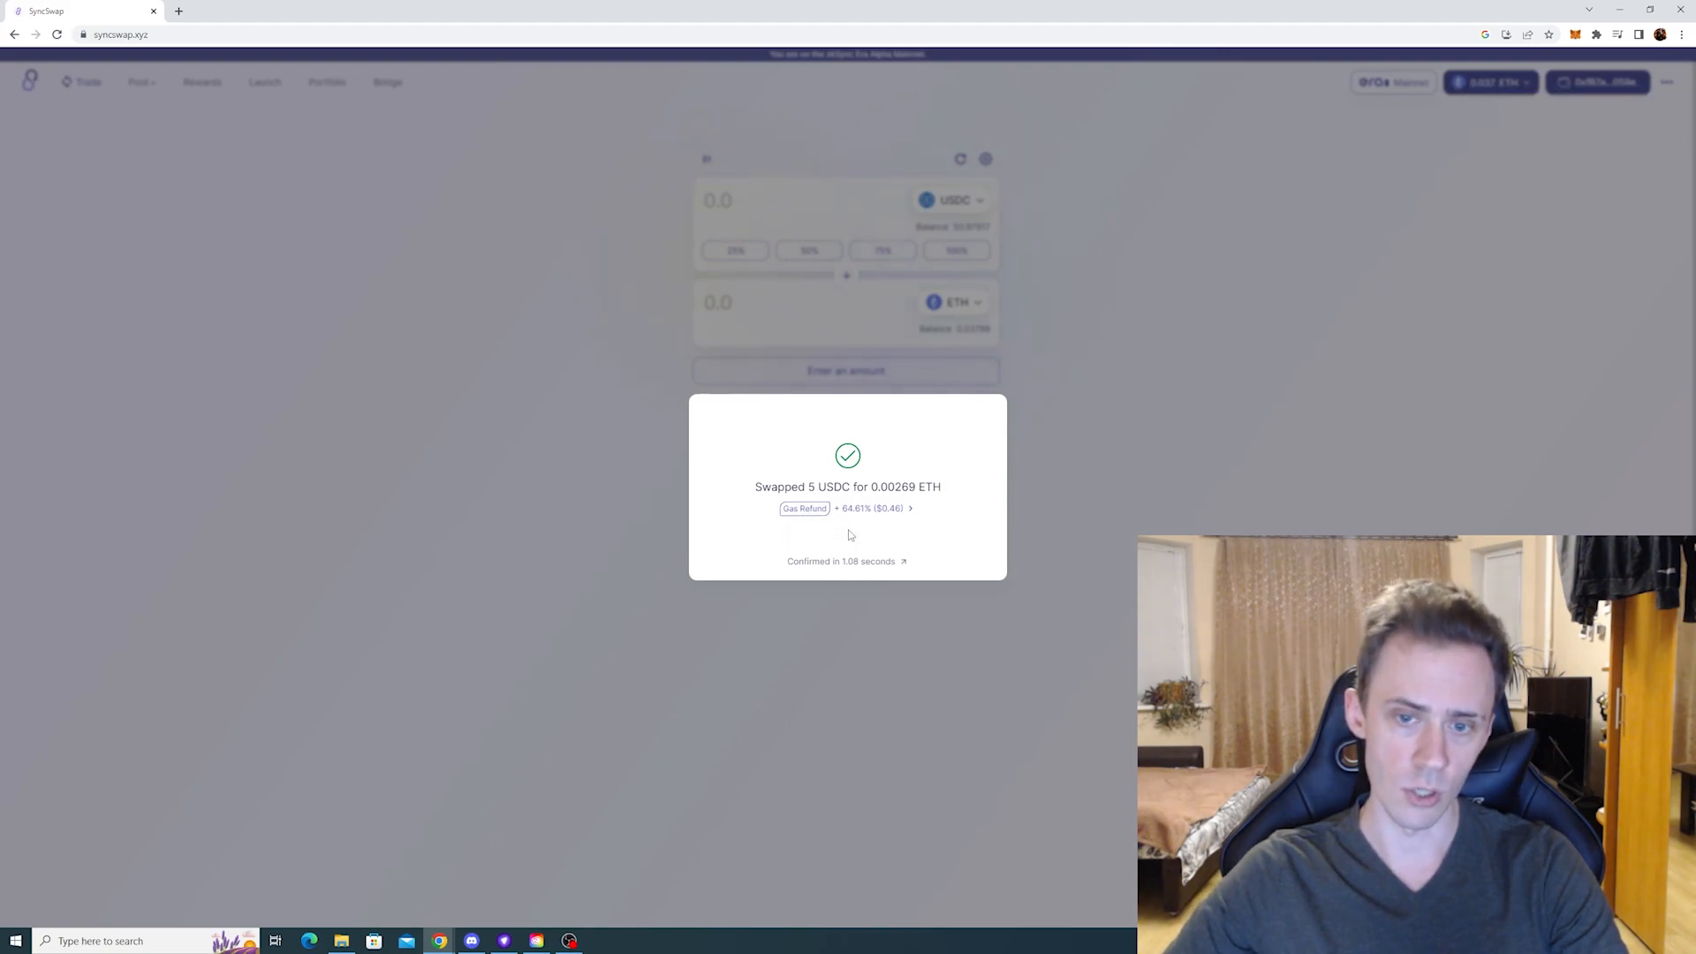
mouse_move(850, 508)
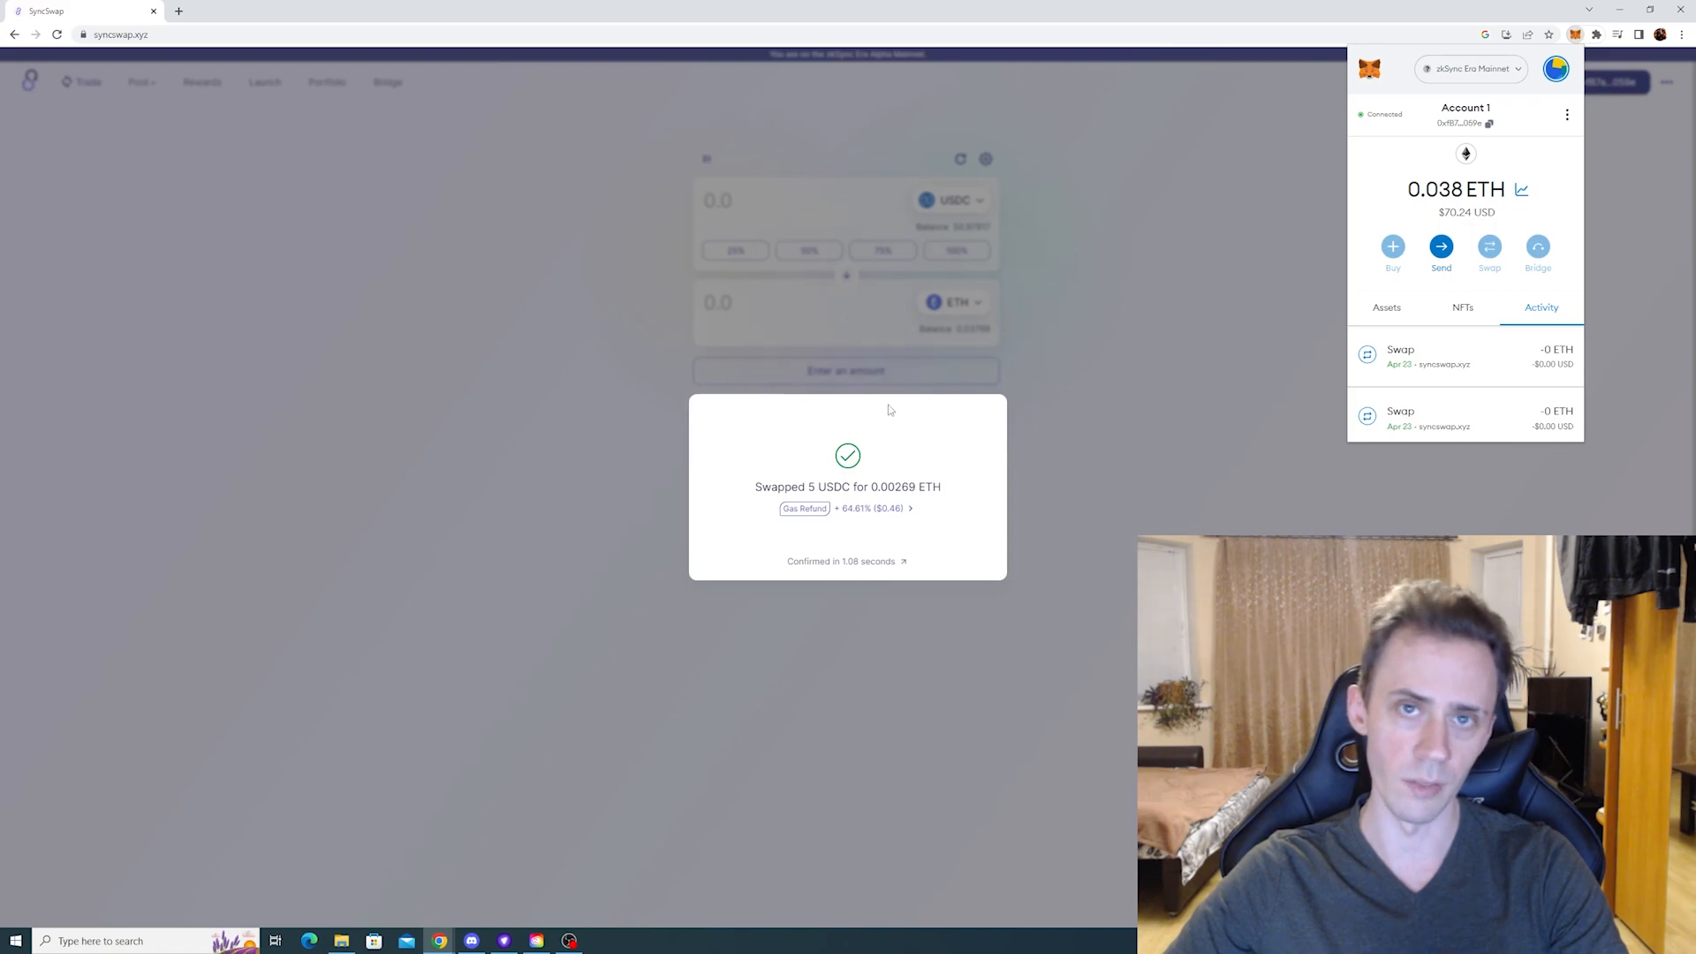
mouse_move(928, 433)
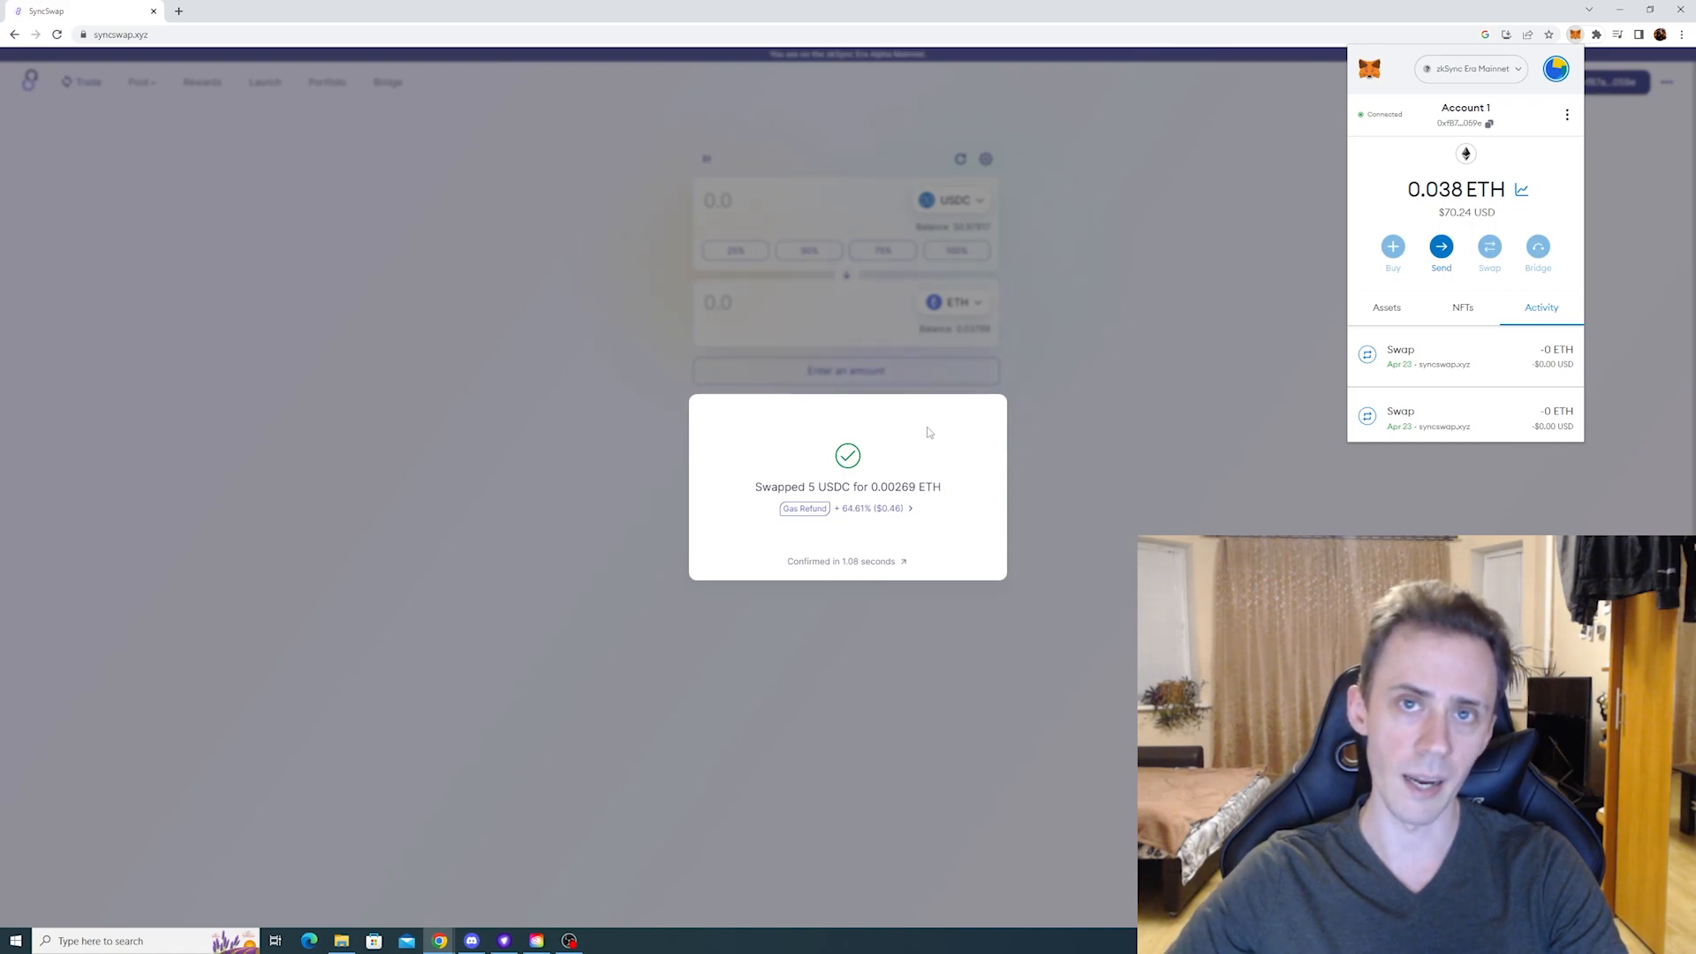